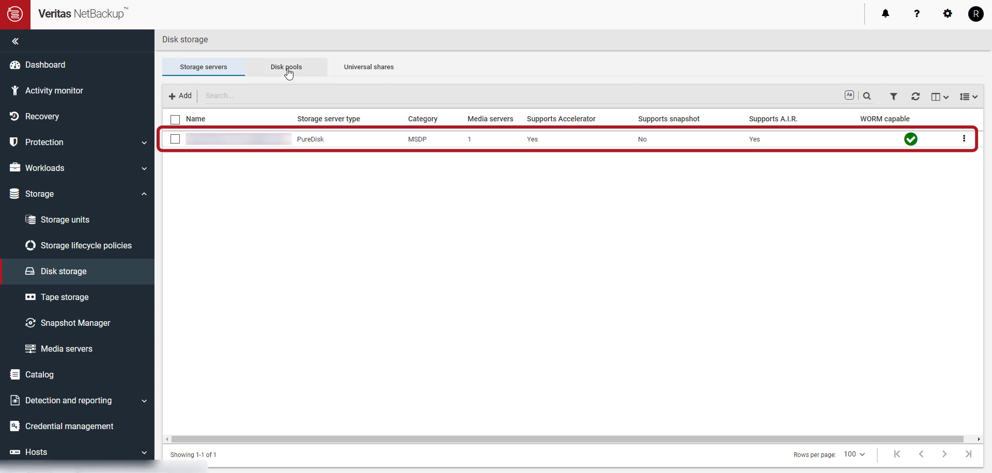
# Show the Disk pools list under Storage > Disk storage.
pyautogui.click(286, 66)
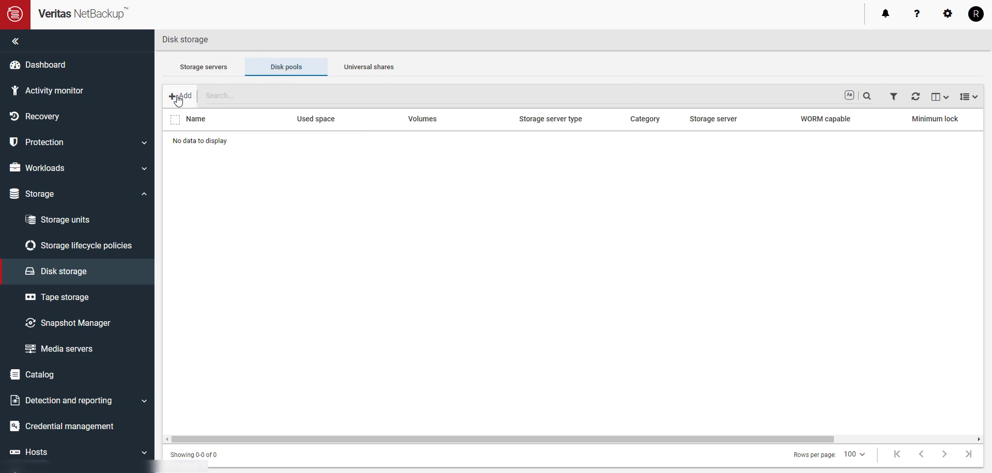
# Start a new disk pool named ARV-Pool1 on the WORM-capable MSDP storage server and continue to volumes.
pyautogui.click(181, 95)
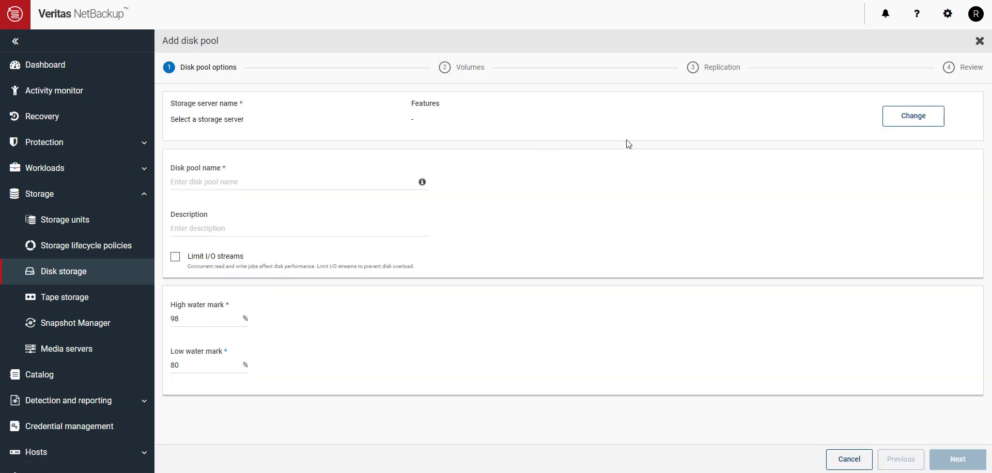
pyautogui.moveTo(912, 116)
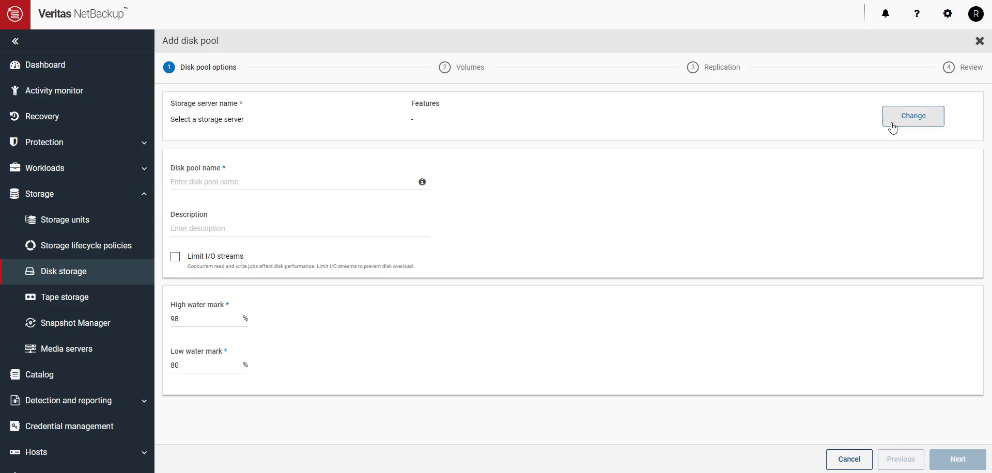
pyautogui.click(913, 116)
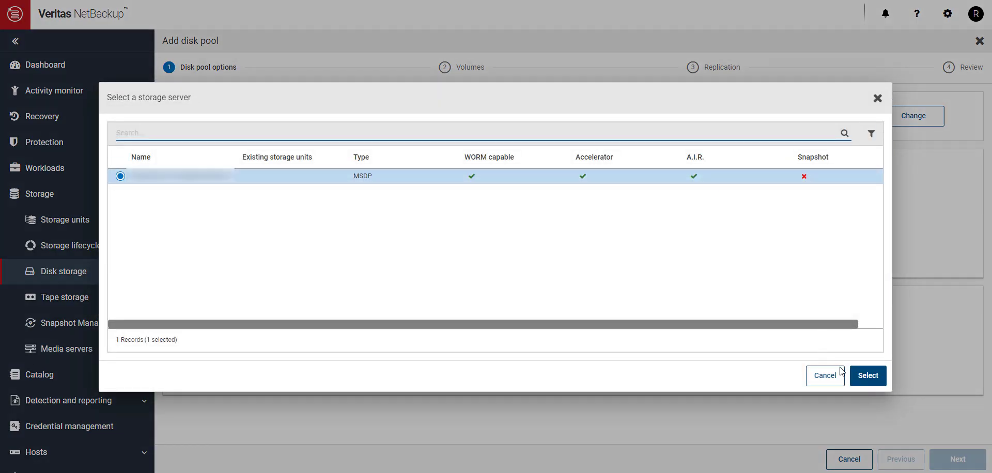
pyautogui.click(867, 375)
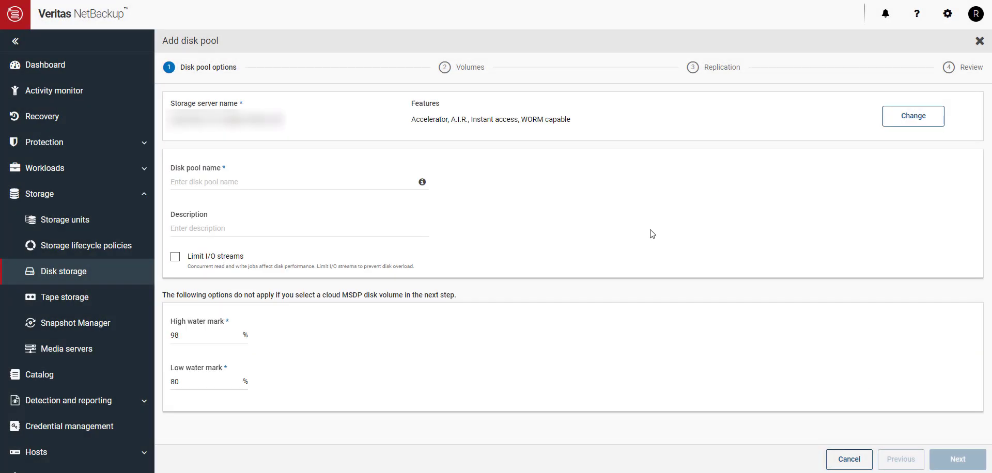
pyautogui.write('ARV-')
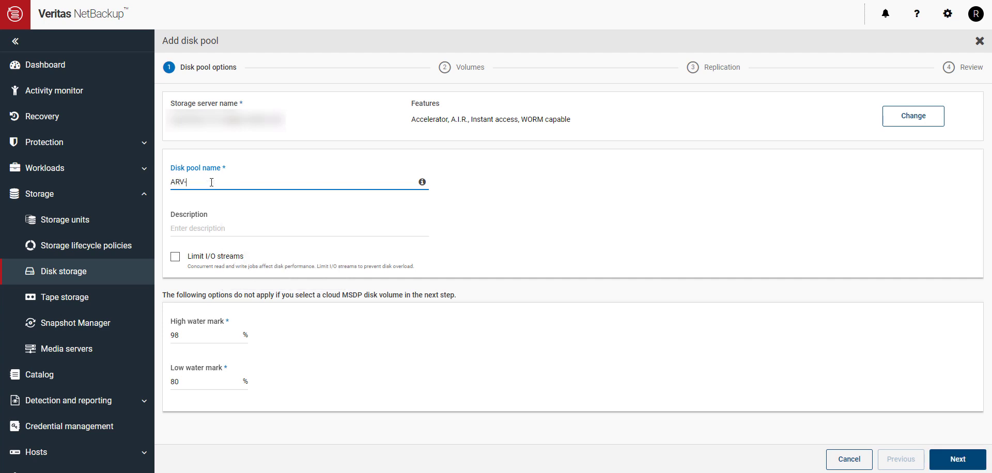
pyautogui.write('Pool1')
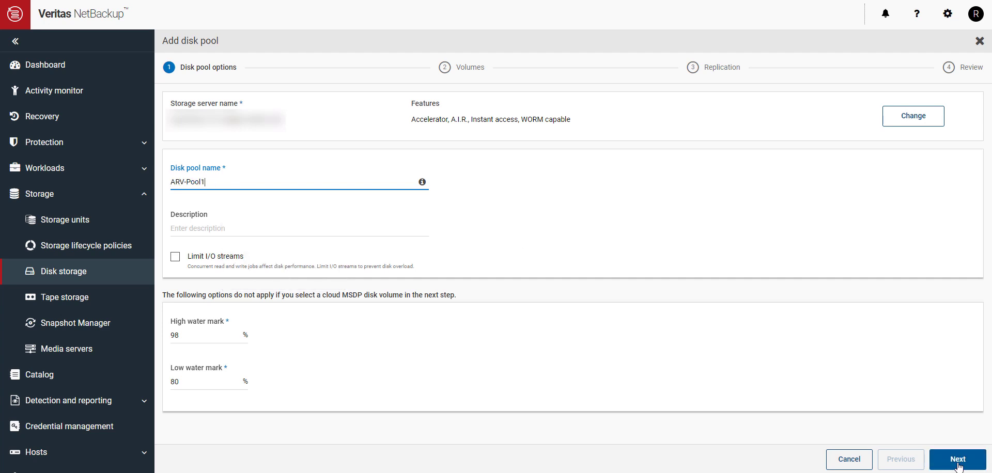
pyautogui.click(957, 460)
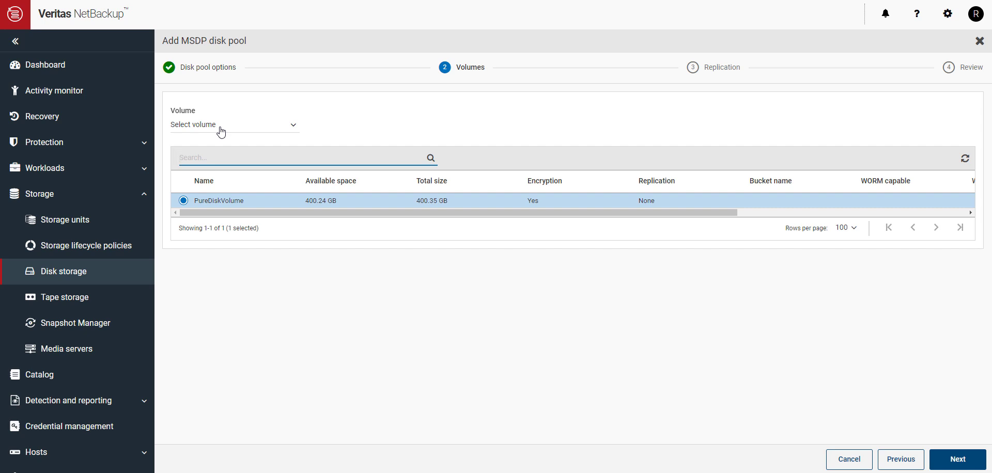
# Choose Add volume on the Volumes step and begin naming the volume ARV.
pyautogui.click(232, 124)
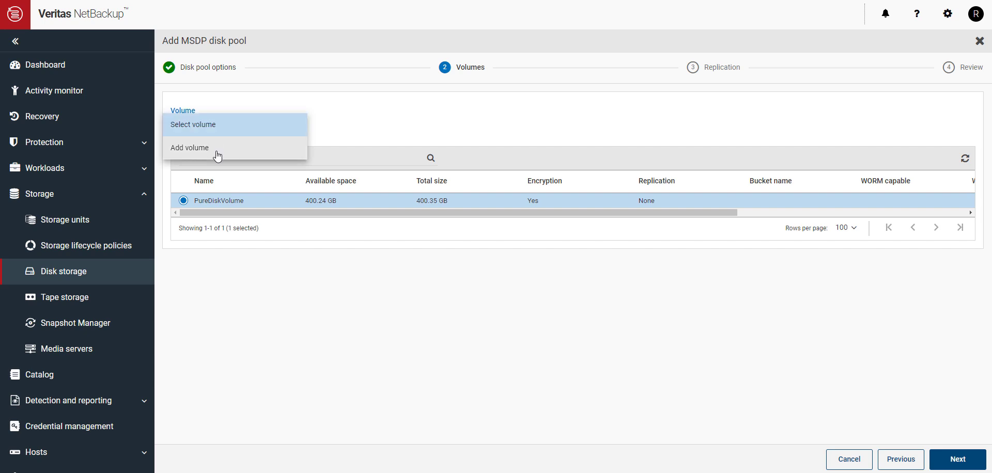
pyautogui.click(189, 148)
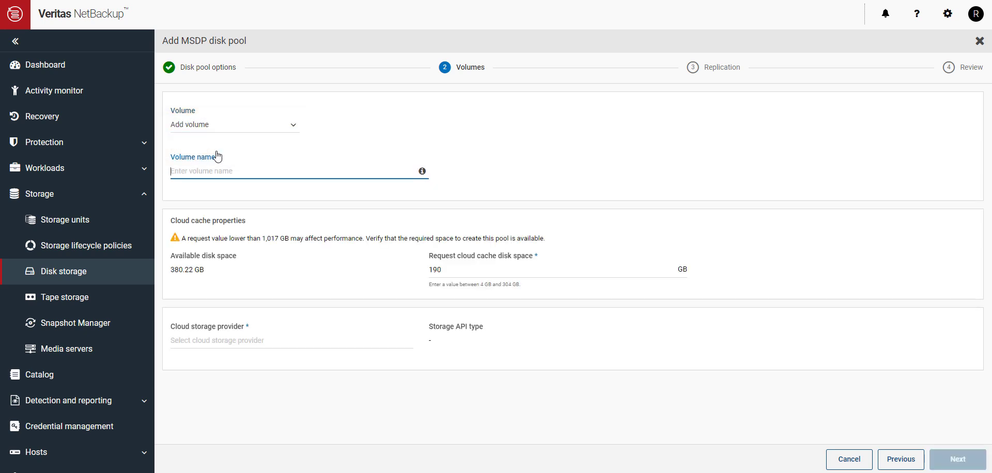
pyautogui.write('ARV')
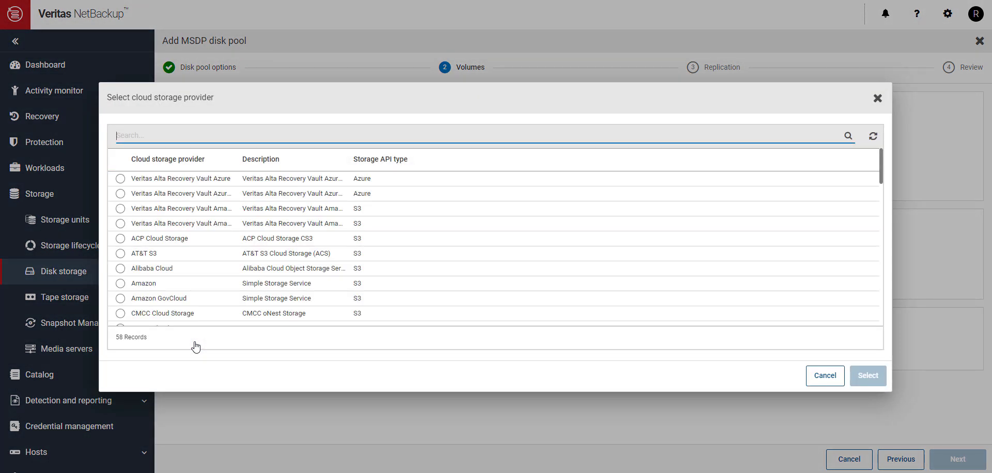
pyautogui.moveTo(239, 161)
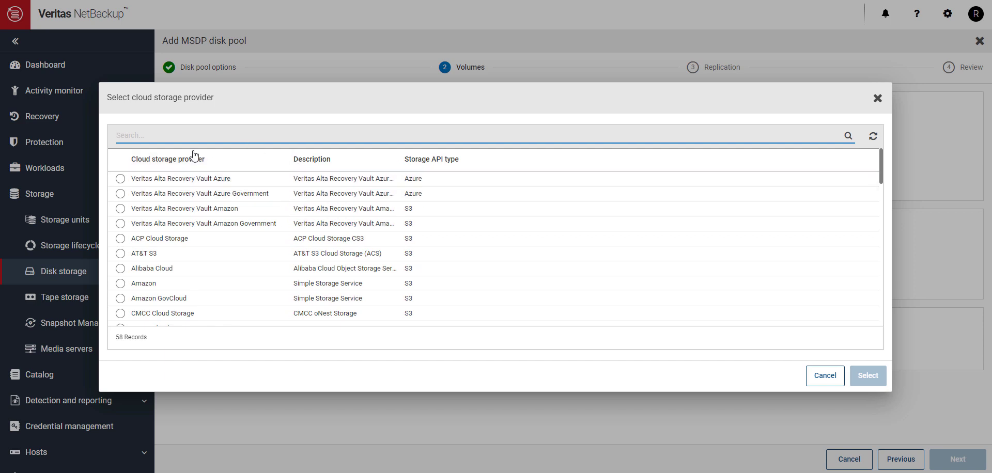
# Choose Veritas Alta Recovery Vault Azure as the volume's cloud storage provider.
pyautogui.click(120, 179)
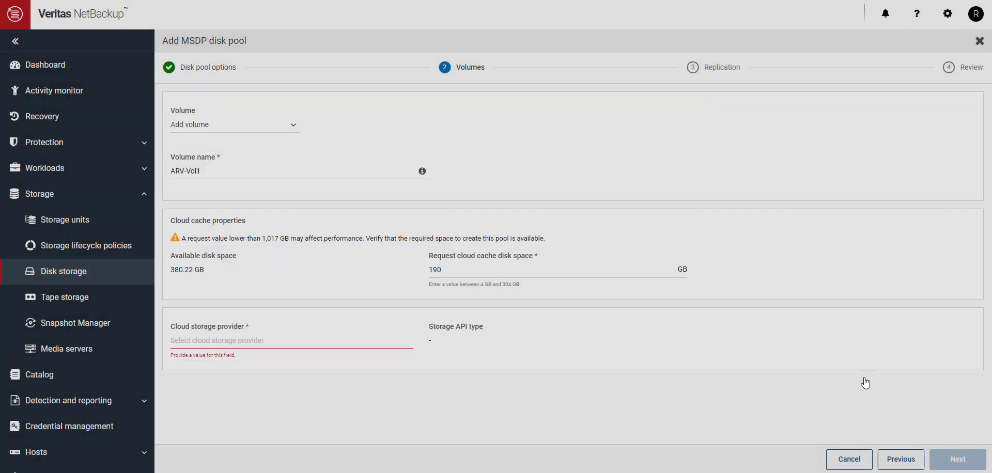
pyautogui.click(292, 340)
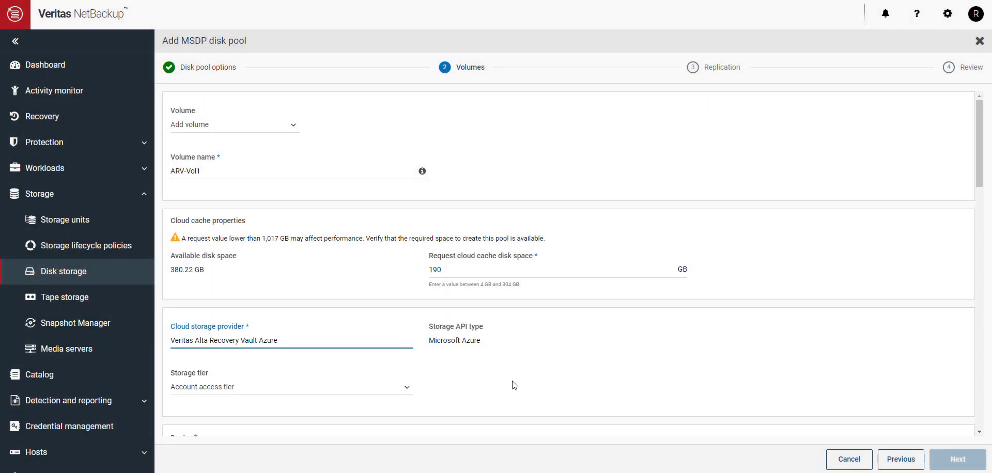
# Keep the Account access storage tier and select the blob.core.windows.net region.
pyautogui.scroll(-3)
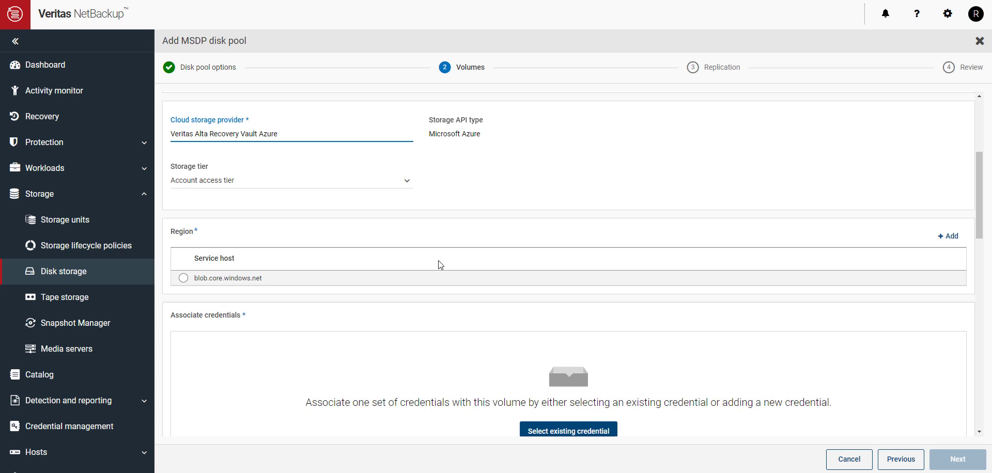
pyautogui.click(291, 181)
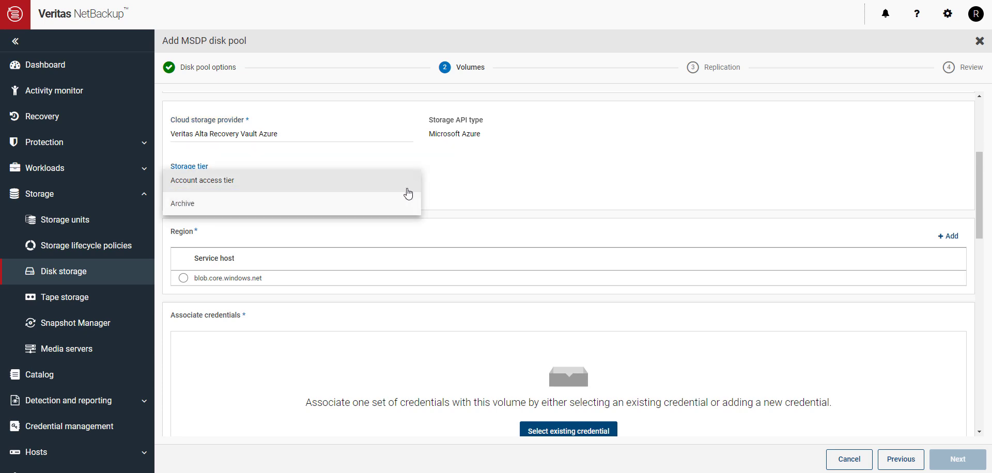
pyautogui.click(182, 204)
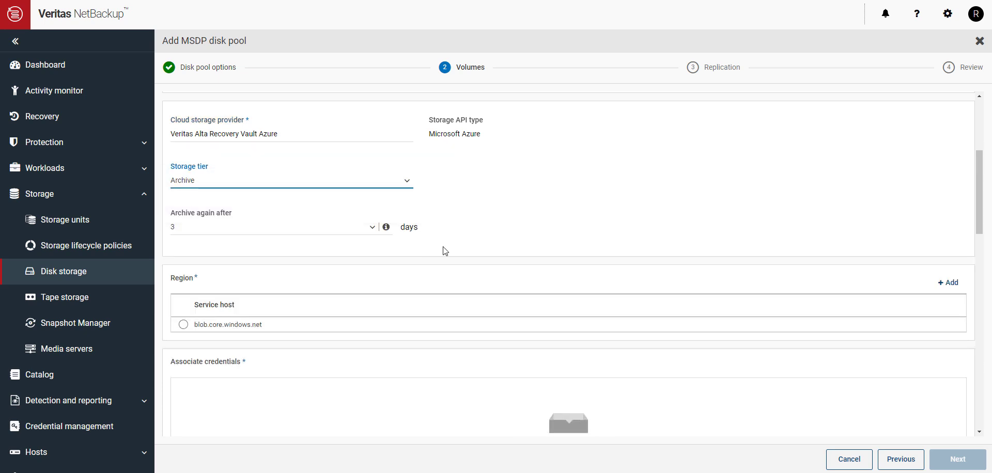
pyautogui.click(292, 181)
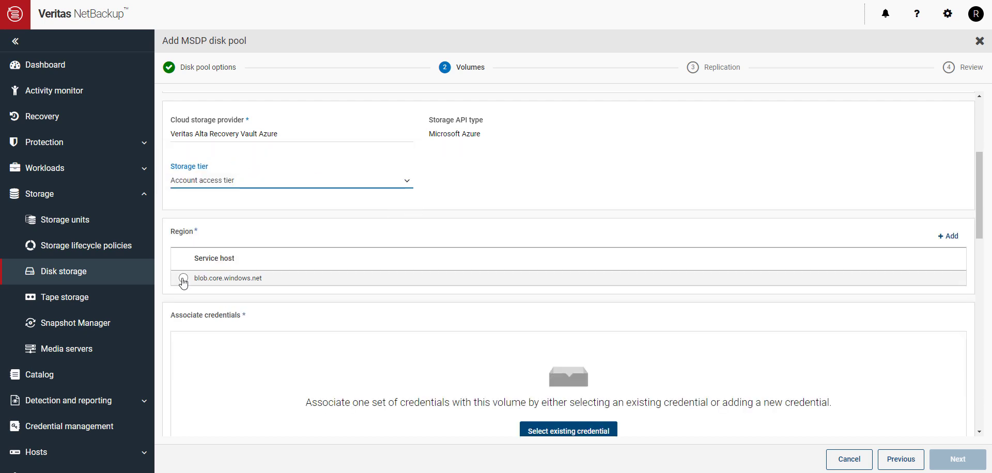
pyautogui.click(183, 281)
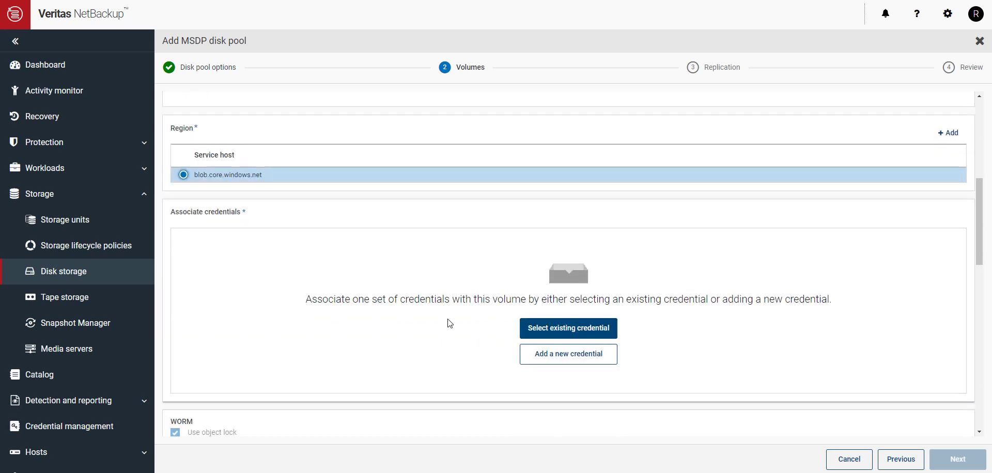
pyautogui.scroll(-3)
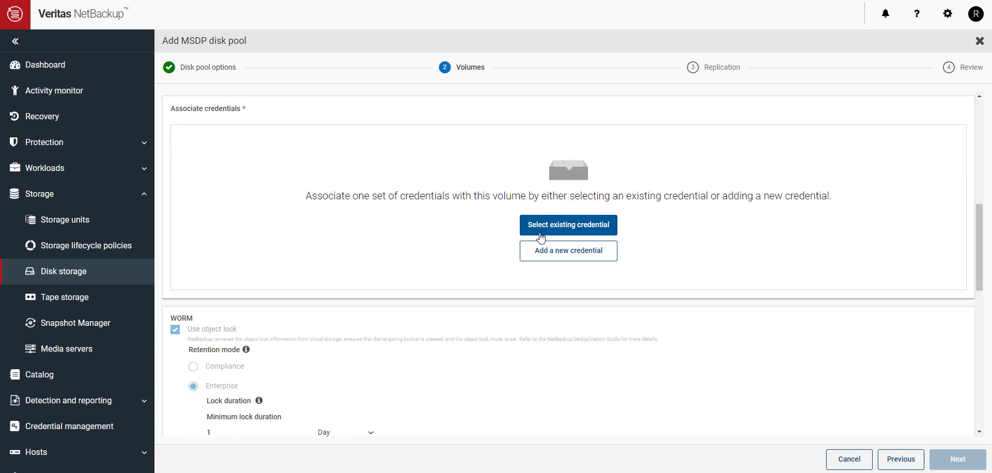
# Associate the existing ARV-Azure credential with the volume.
pyautogui.click(568, 225)
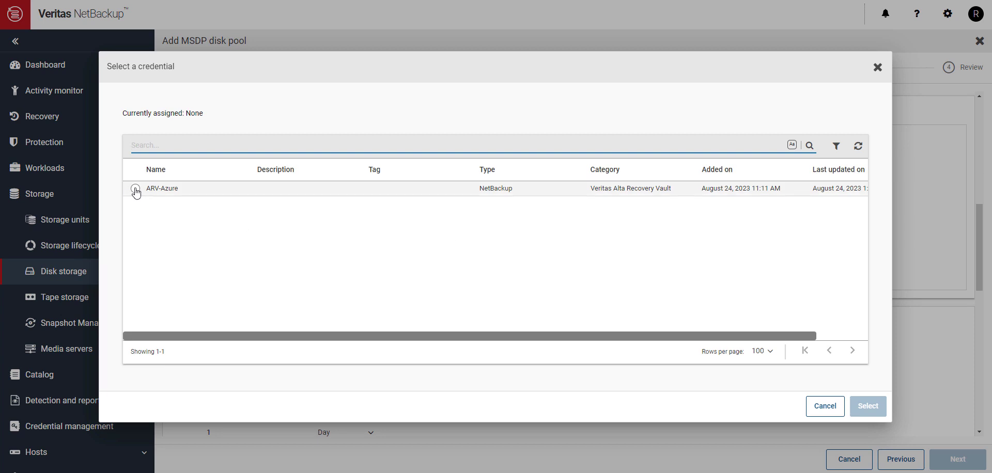
pyautogui.click(134, 188)
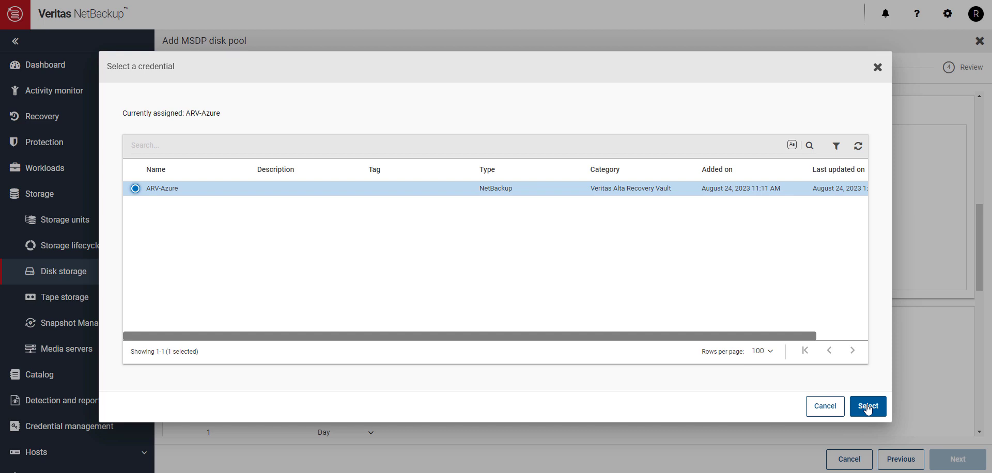
pyautogui.click(868, 407)
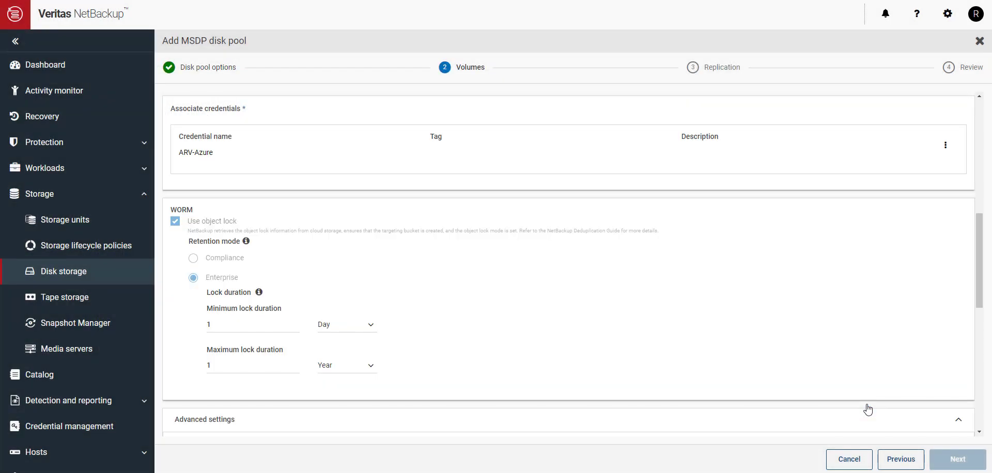
pyautogui.moveTo(422, 291)
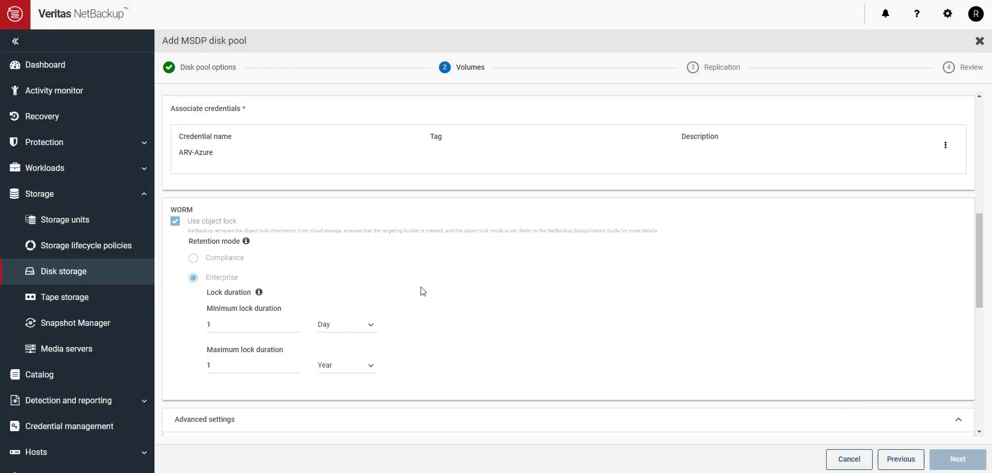
# Set the minimum object lock duration to 15 days, keeping the 1-year maximum.
pyautogui.scroll(-3)
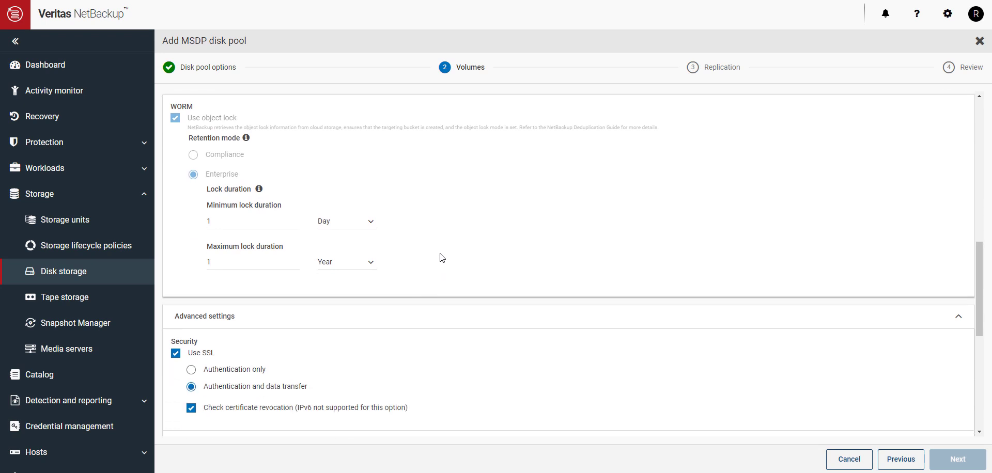
pyautogui.moveTo(350, 244)
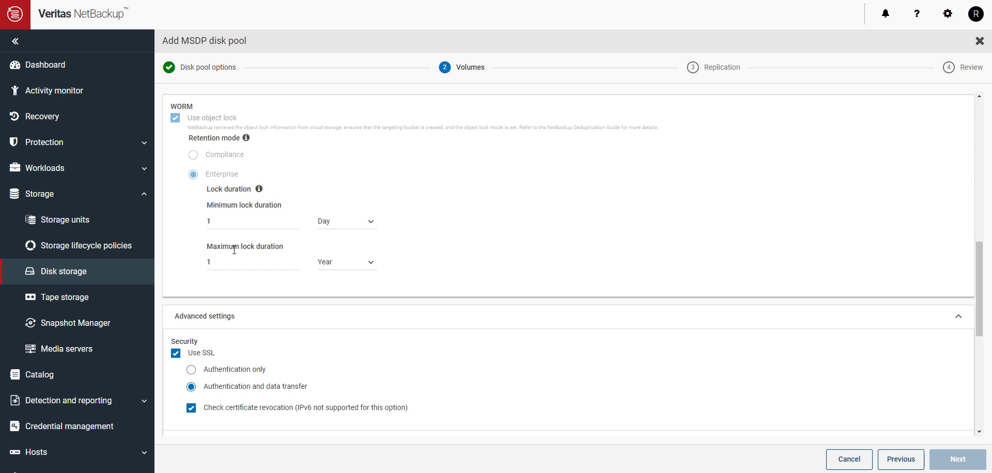
pyautogui.moveTo(370, 228)
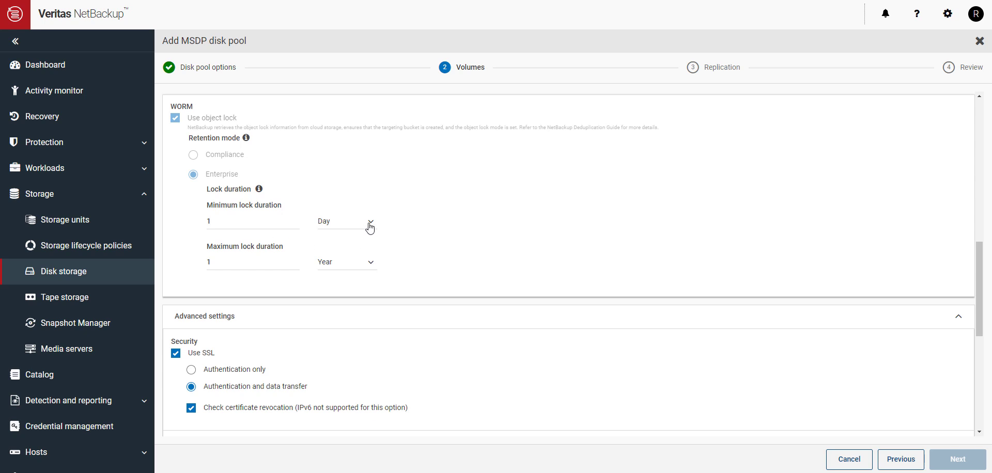
pyautogui.click(346, 262)
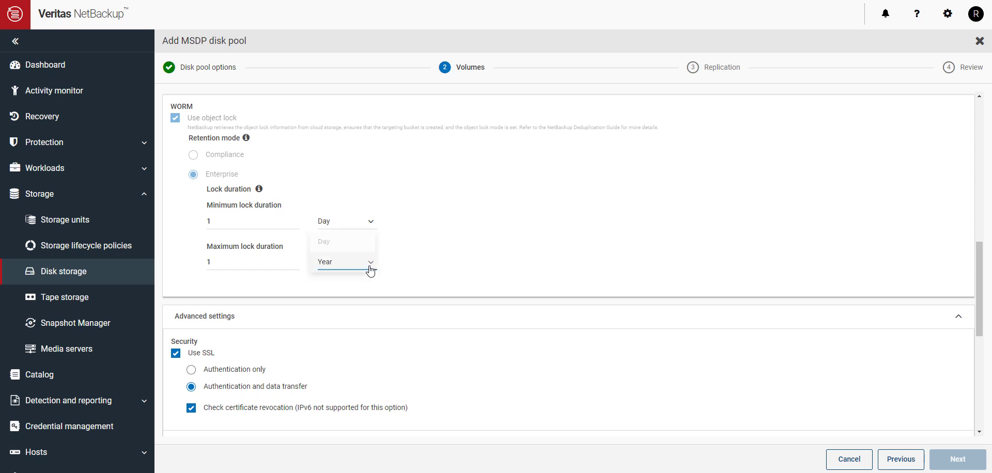
pyautogui.click(325, 261)
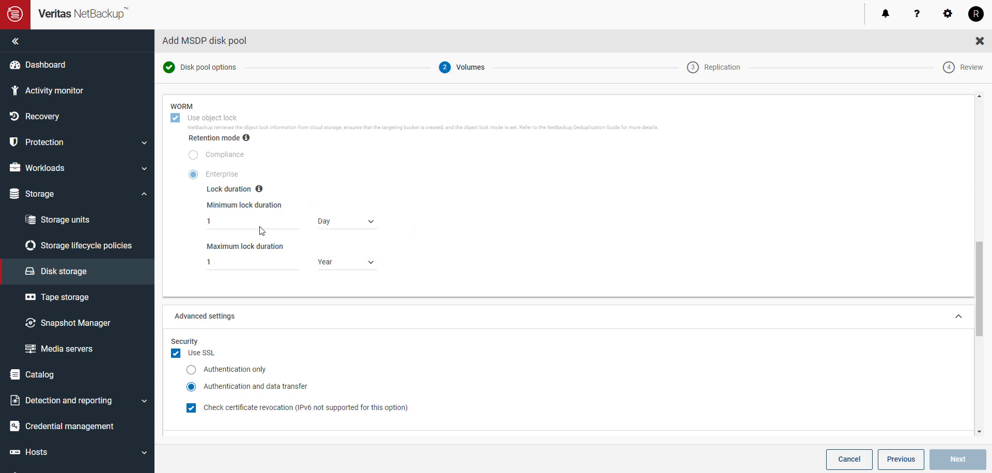
pyautogui.write('15')
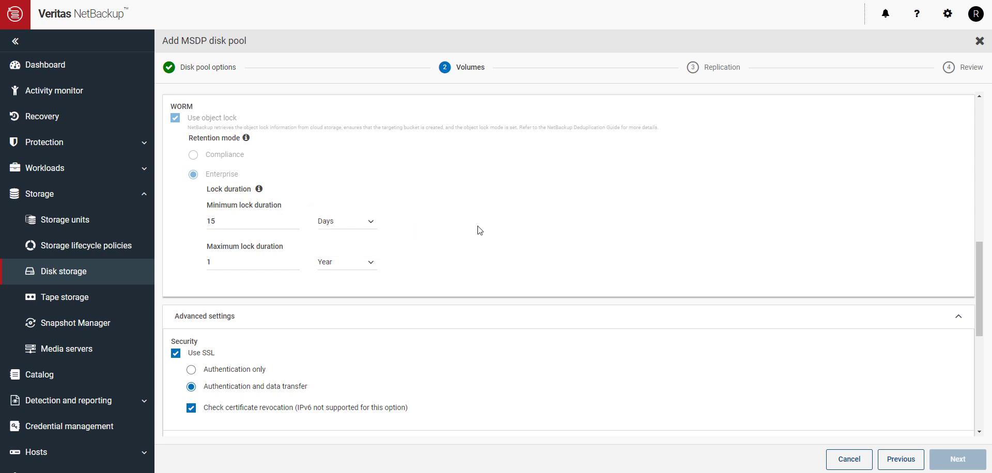
pyautogui.scroll(-3)
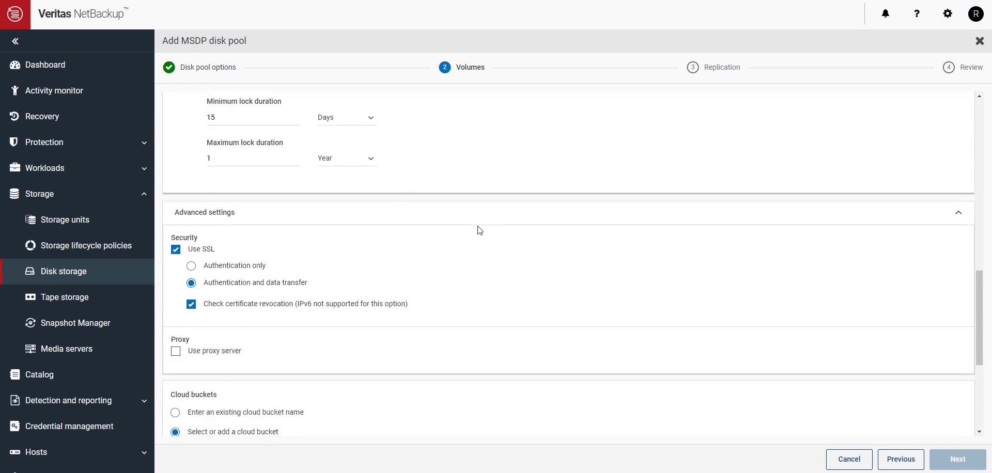
pyautogui.scroll(-3)
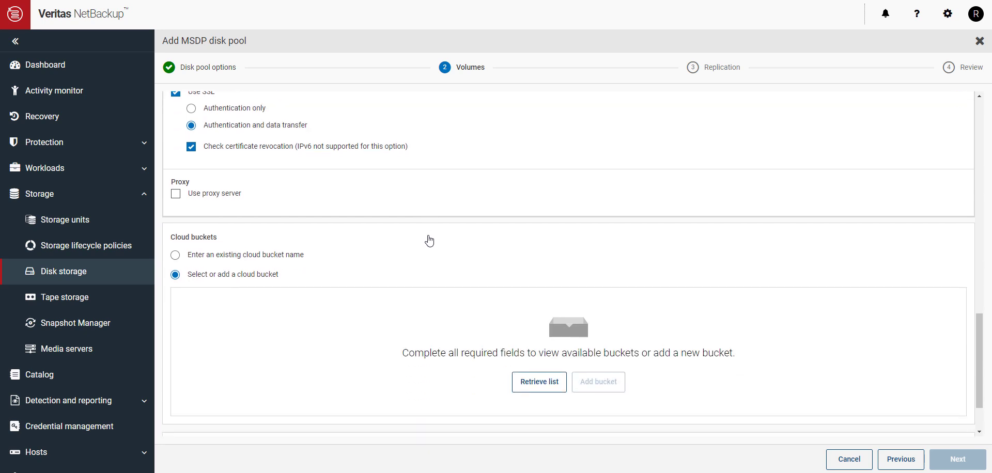
pyautogui.scroll(-3)
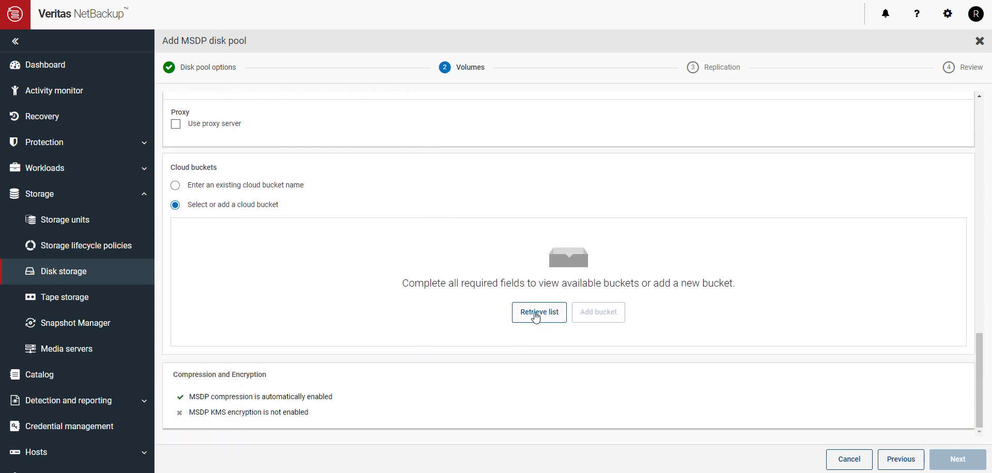
# Retrieve the bucket list, add cloud bucket arv-bucket1 and select it for the volume.
pyautogui.click(539, 312)
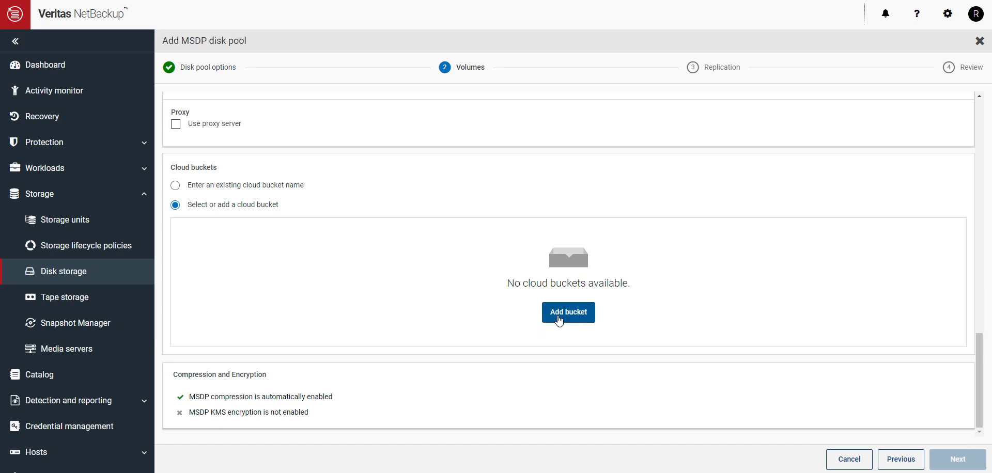
pyautogui.click(567, 313)
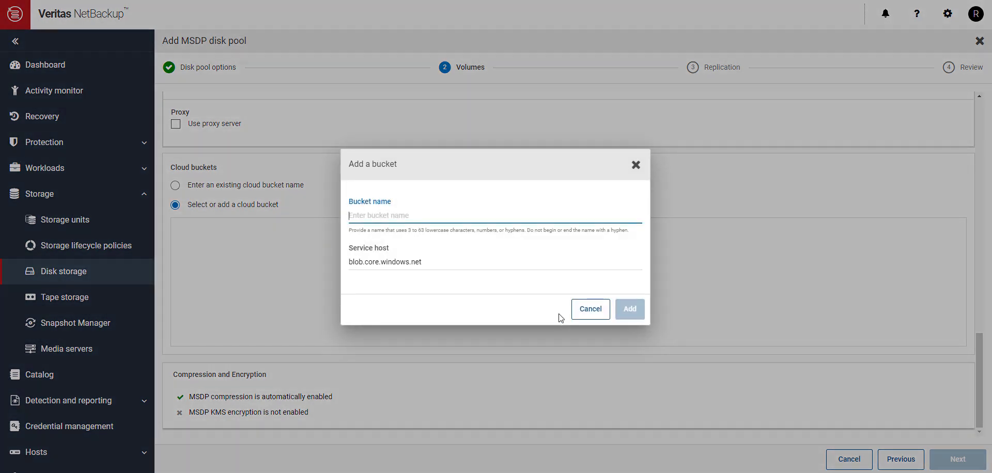
pyautogui.write('arv-bucket1')
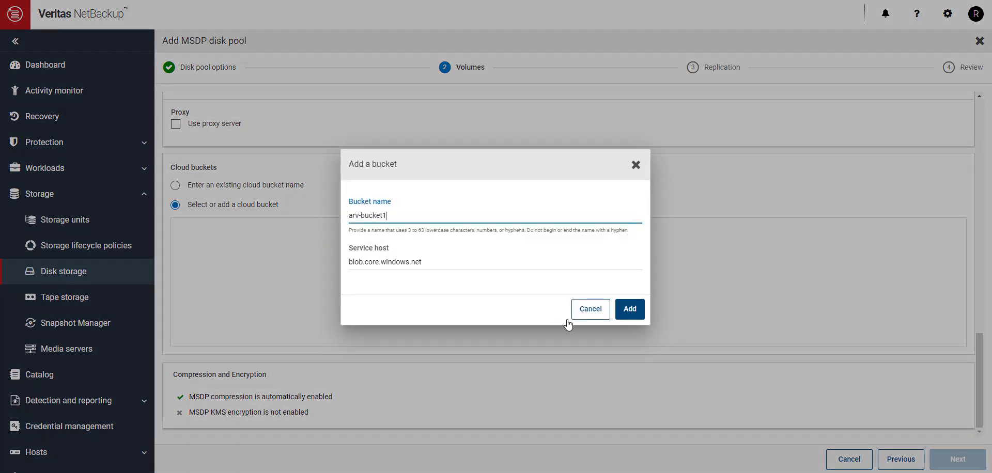
pyautogui.click(629, 309)
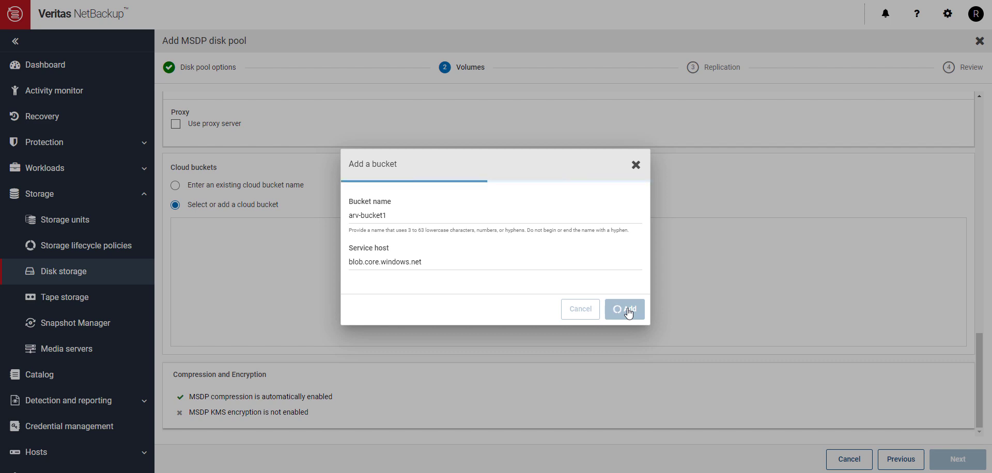
pyautogui.click(624, 309)
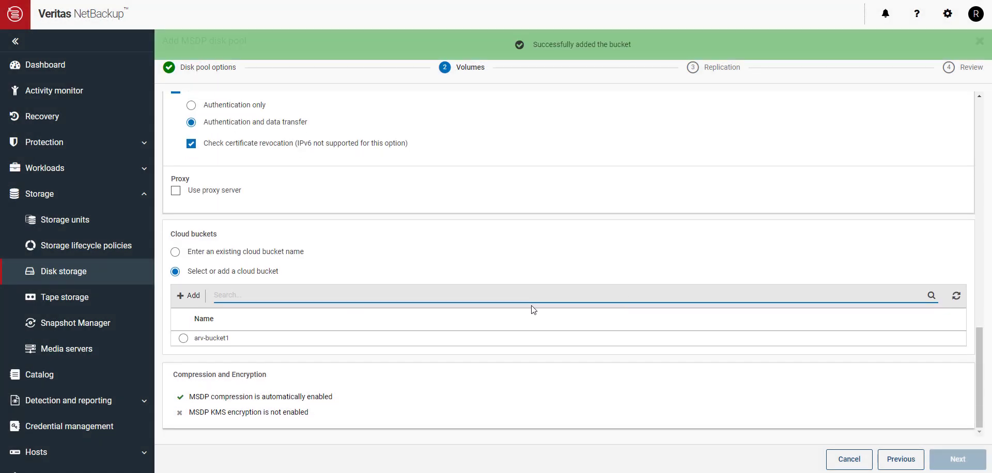
pyautogui.click(183, 338)
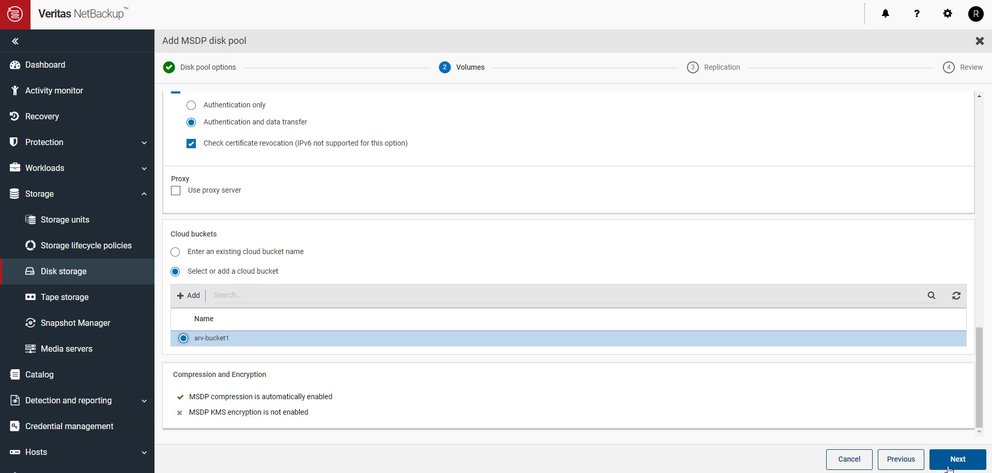
# Skip replication and finish the review to create disk pool ARV-Pool1 with volume ARV-Vol1.
pyautogui.click(957, 460)
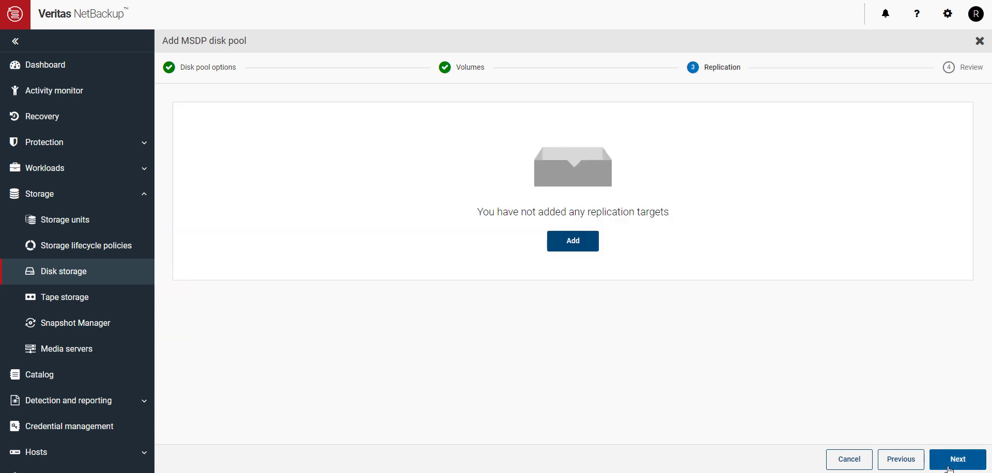
pyautogui.click(957, 460)
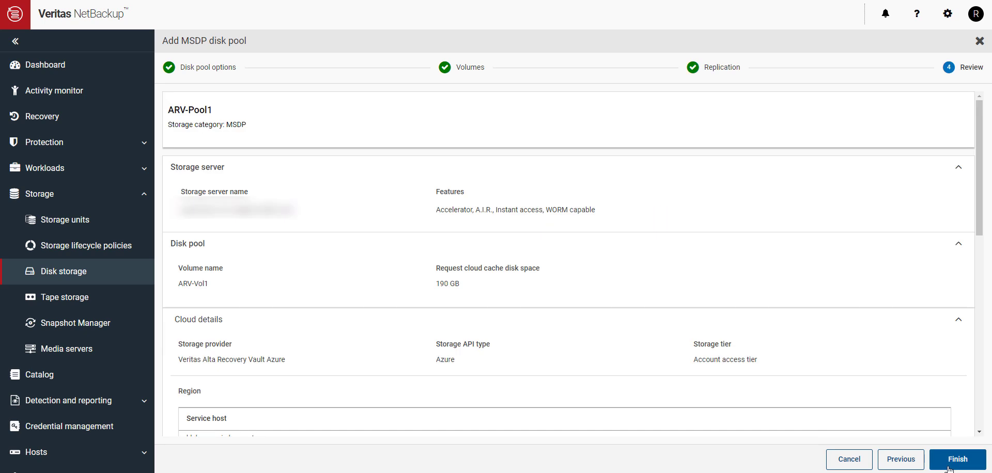
pyautogui.click(958, 460)
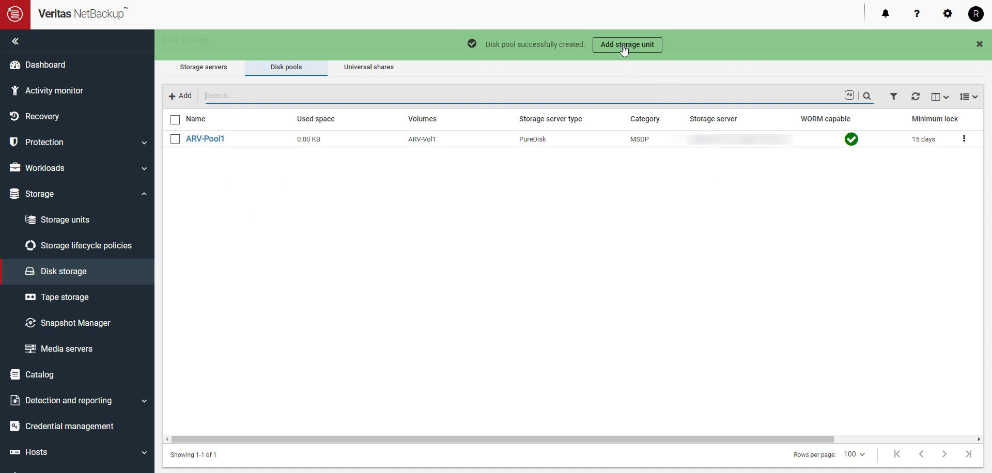
pyautogui.moveTo(980, 48)
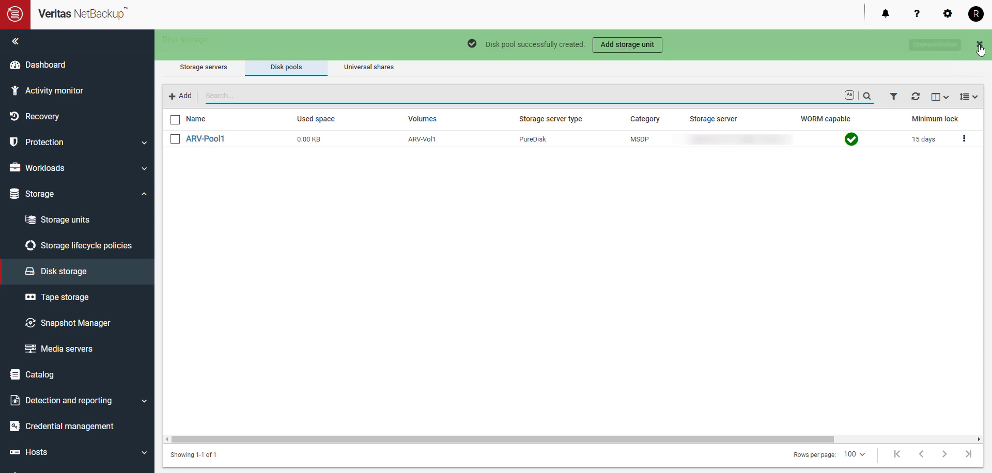
# Dismiss the success banner and start adding a new storage unit with the MSDP category.
pyautogui.click(980, 44)
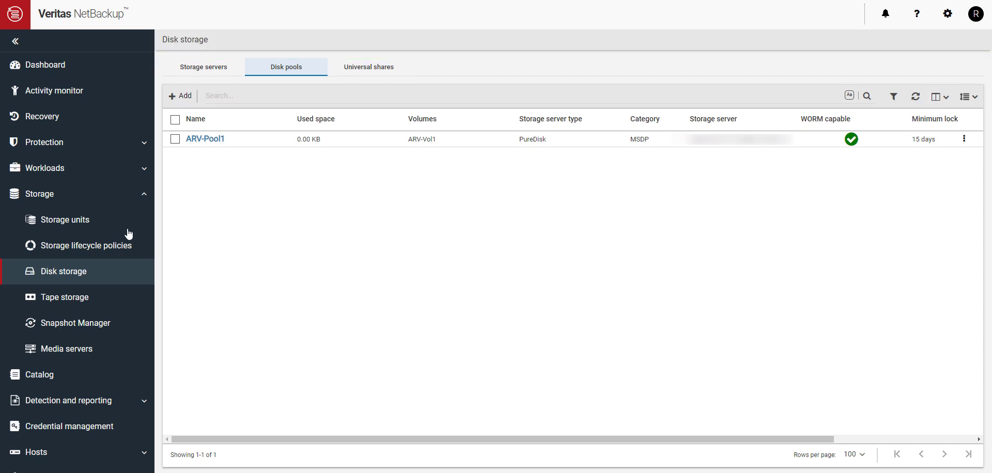
pyautogui.click(63, 219)
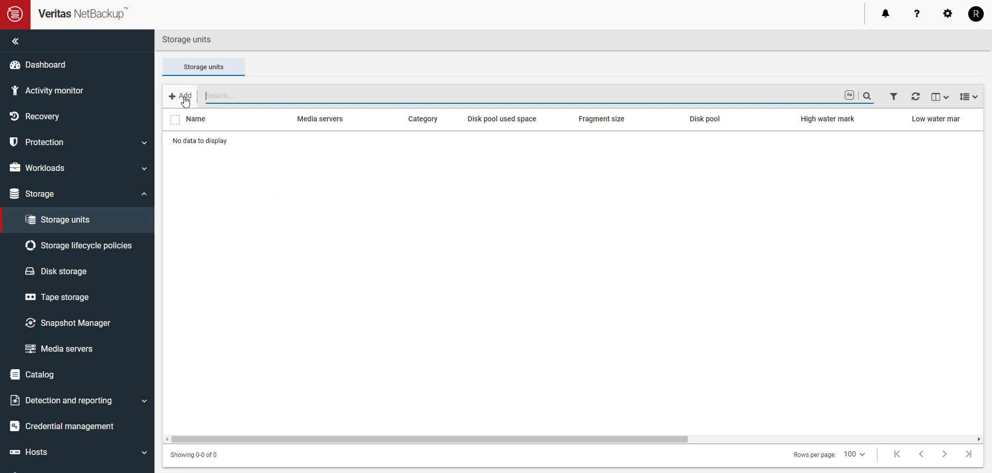
pyautogui.click(182, 95)
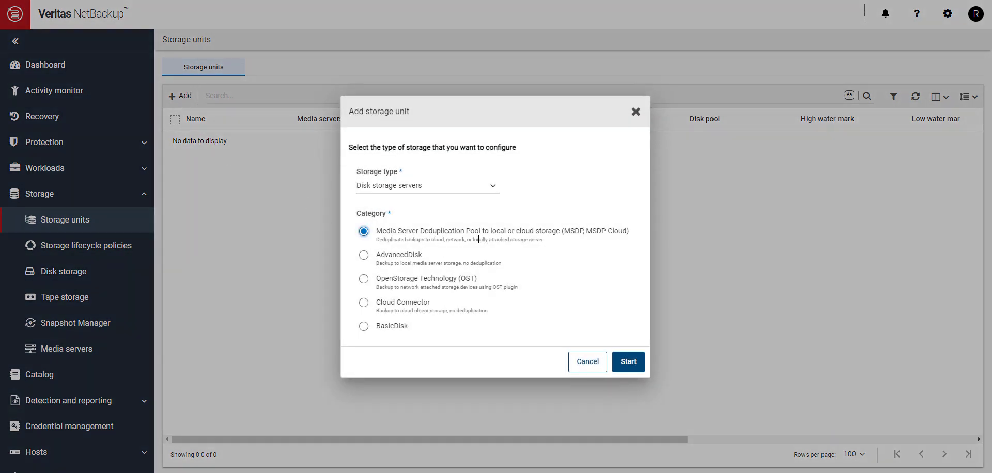
pyautogui.moveTo(505, 259)
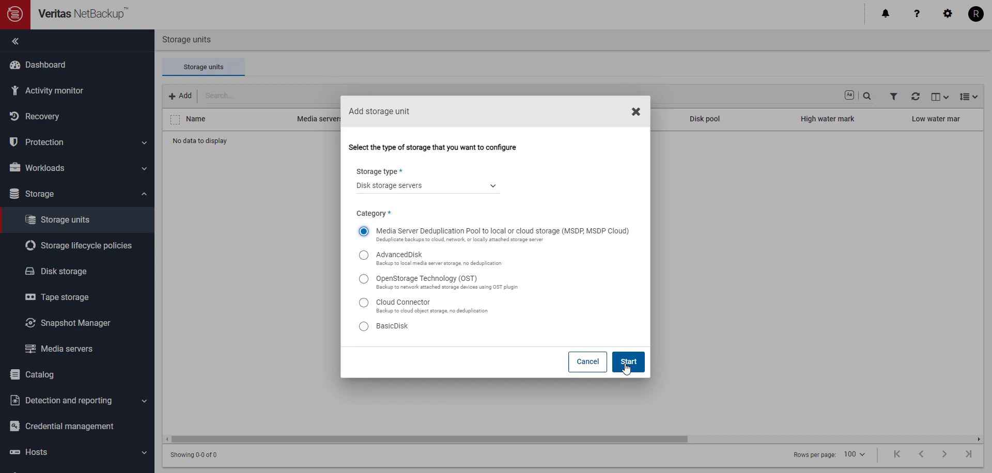
# Begin an MSDP storage unit named ARV-Stu1 and move on to disk pool selection.
pyautogui.click(627, 362)
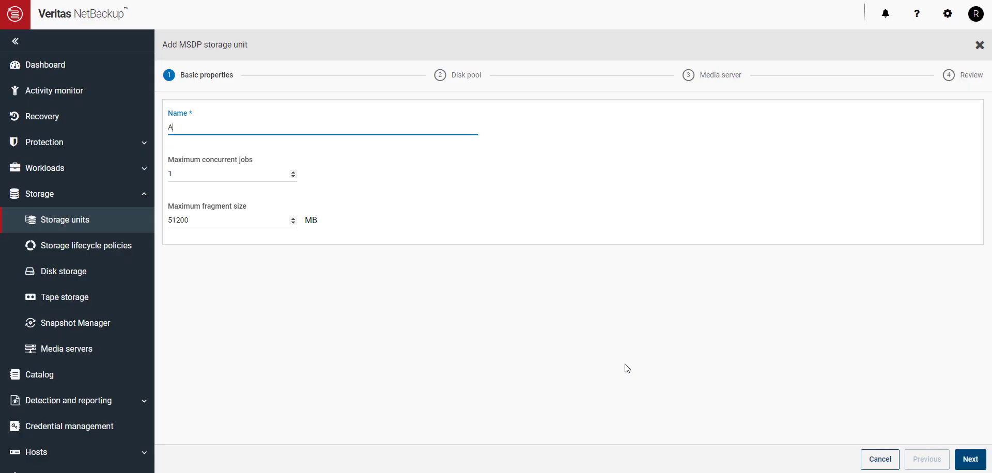
pyautogui.write('RV-Stu1')
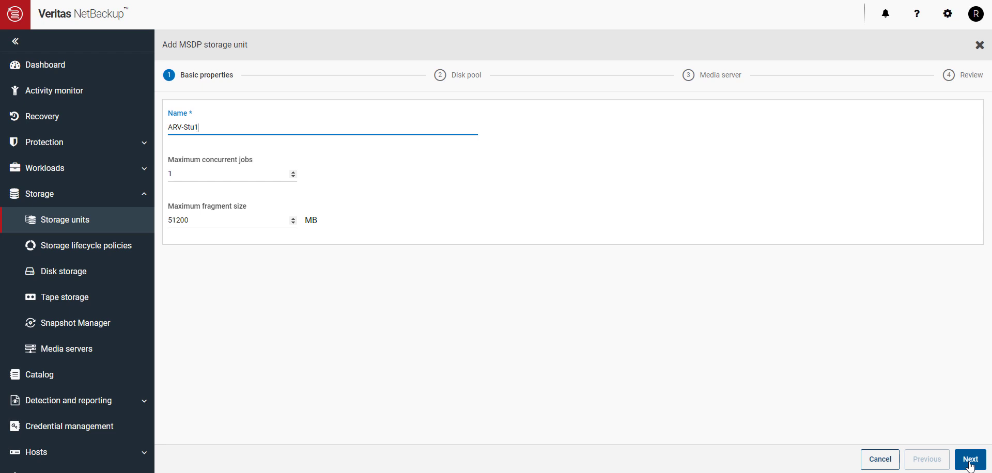
pyautogui.click(971, 460)
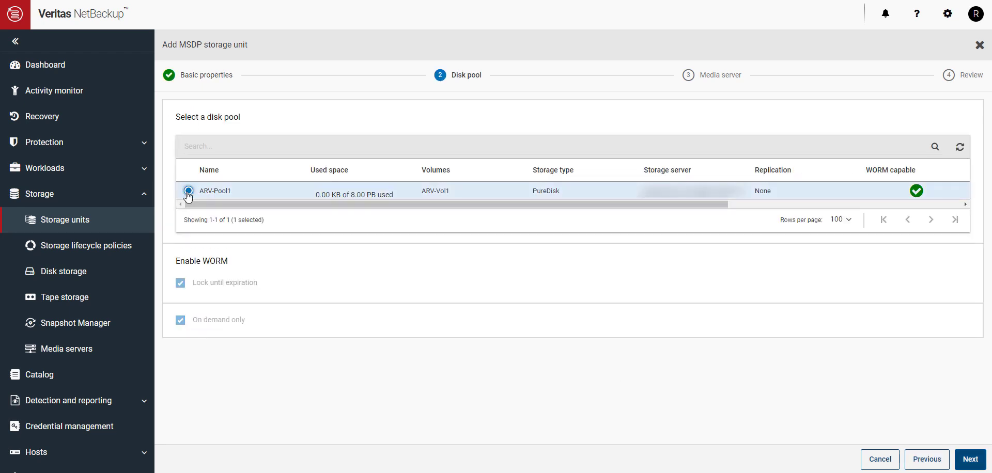
# Choose WORM-capable disk pool ARV-Pool1 and a manually selected media server, reaching the review.
pyautogui.click(188, 190)
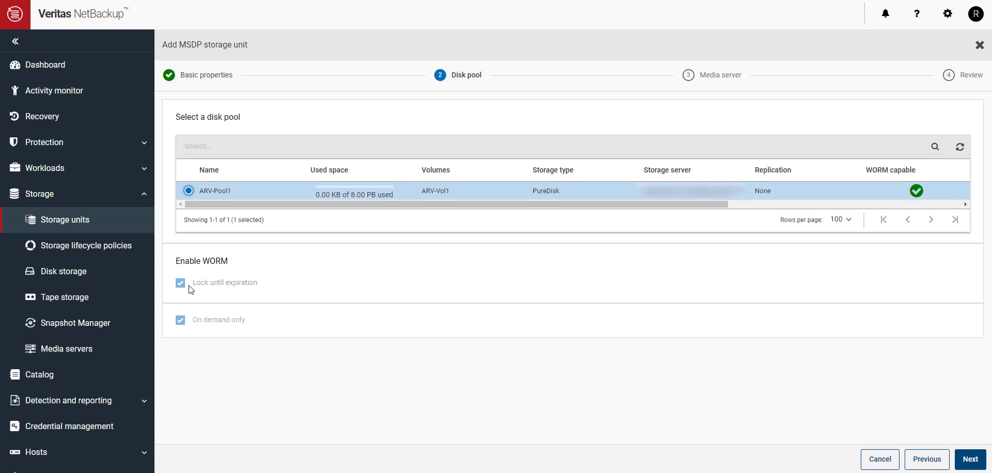
pyautogui.moveTo(303, 383)
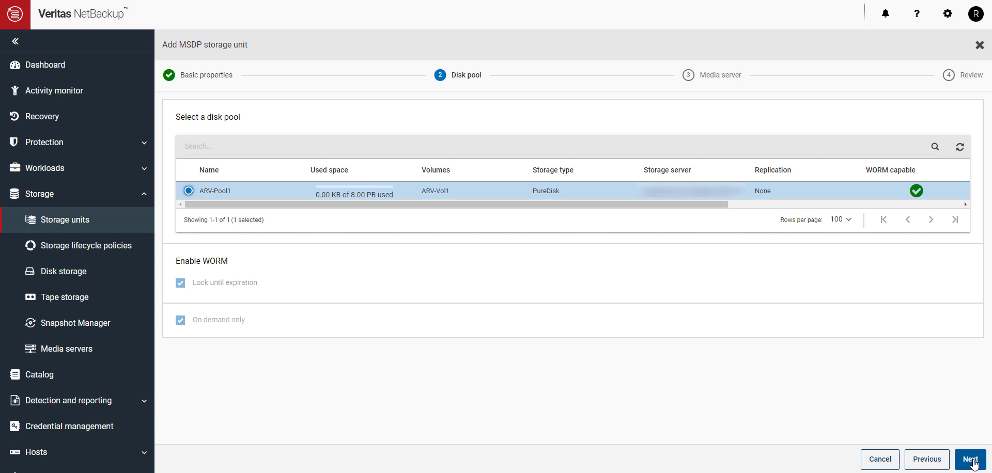
pyautogui.click(971, 460)
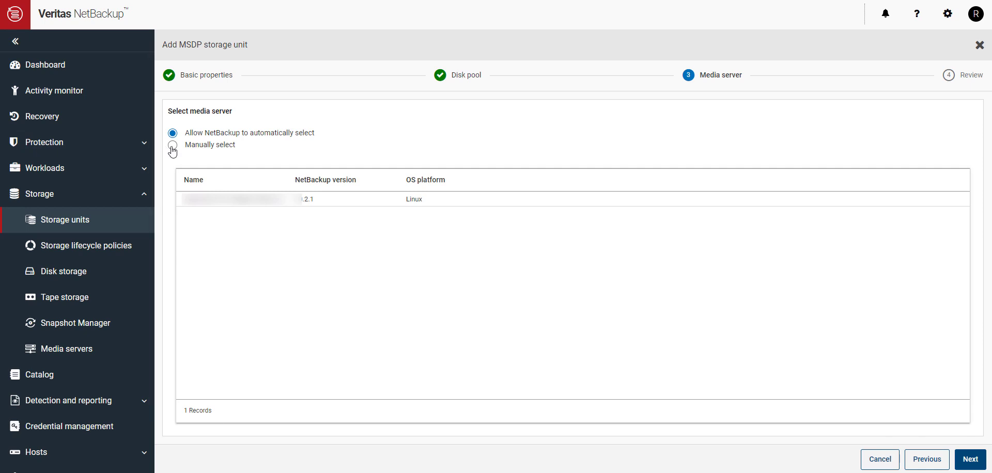
pyautogui.click(173, 145)
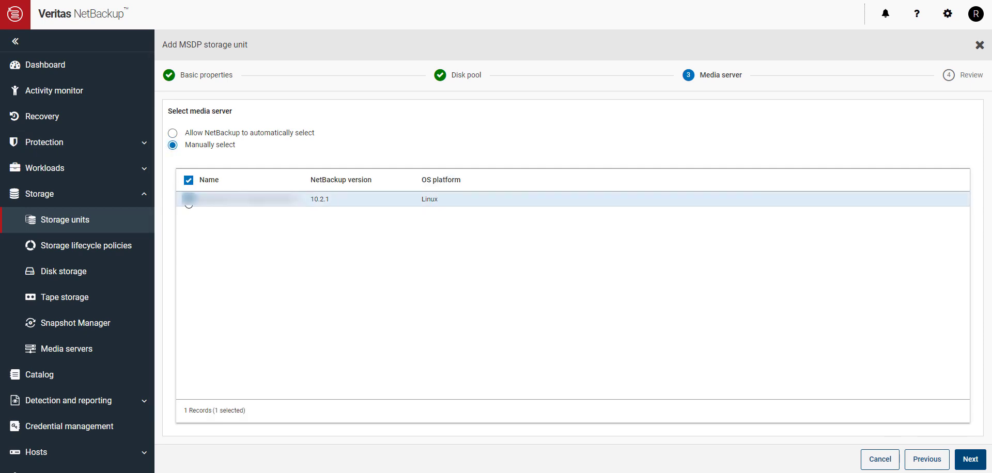
pyautogui.click(970, 460)
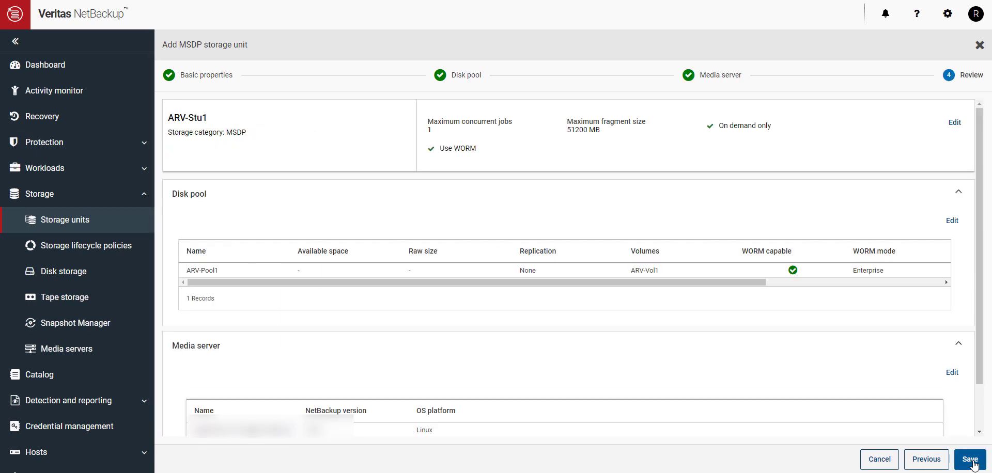
# Save storage unit ARV-Stu1 so it is created and listed using disk pool ARV-Pool1.
pyautogui.click(969, 460)
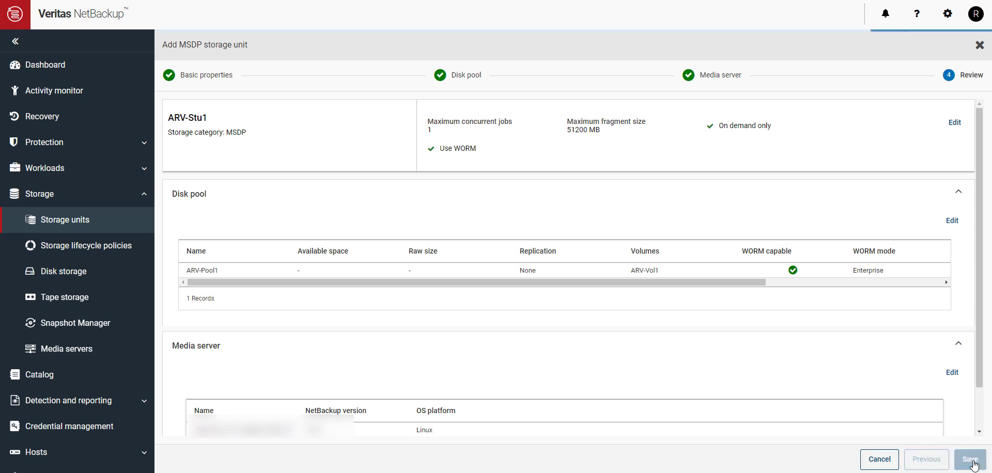
pyautogui.click(969, 460)
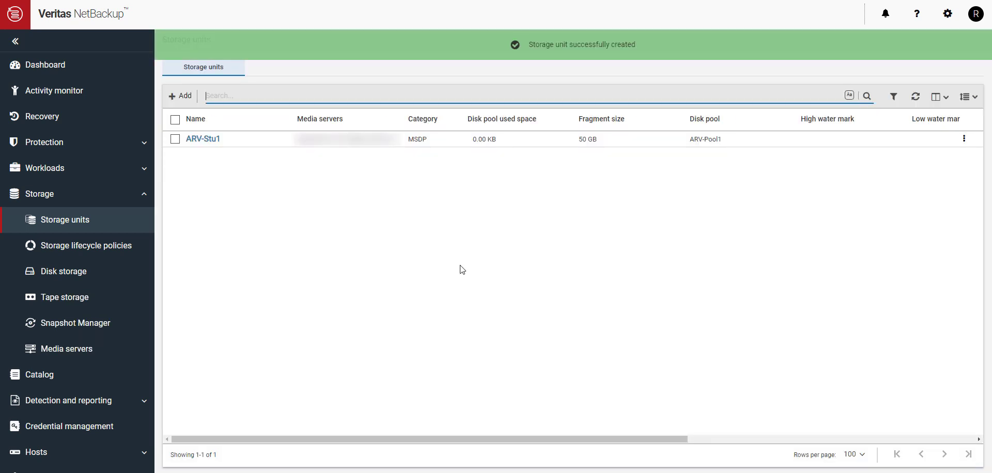
pyautogui.moveTo(202, 156)
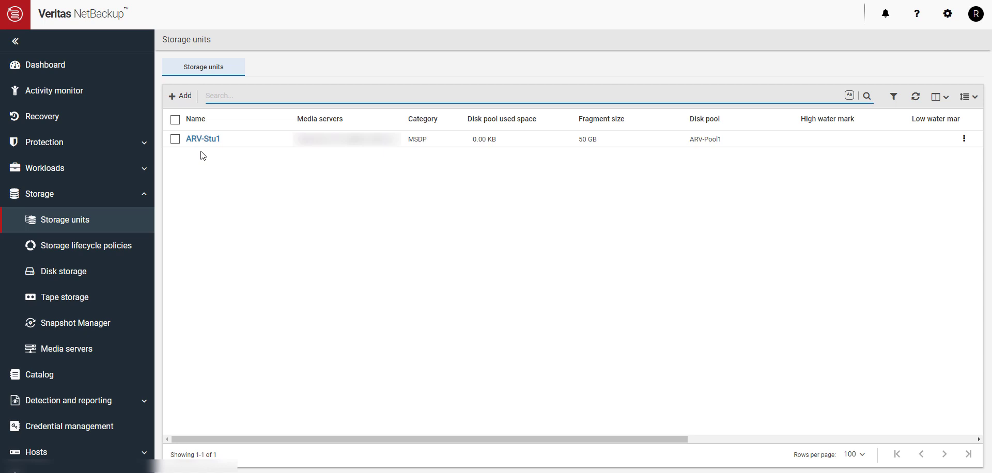
pyautogui.moveTo(207, 153)
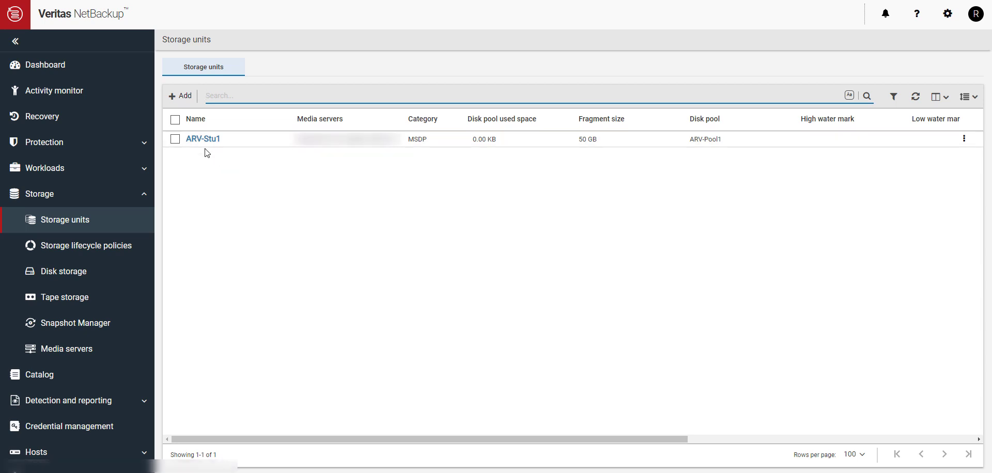